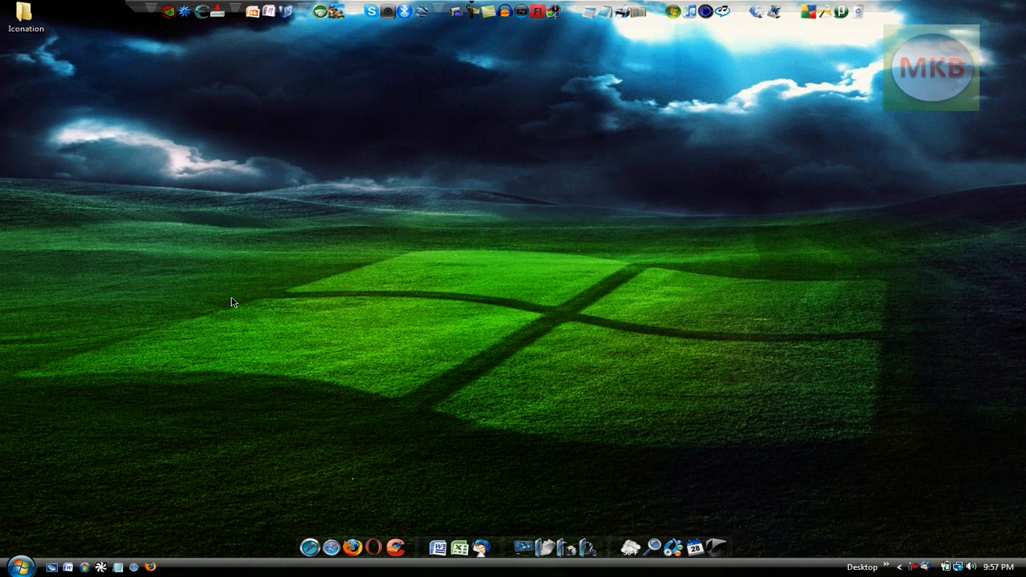
mouse_move(286, 365)
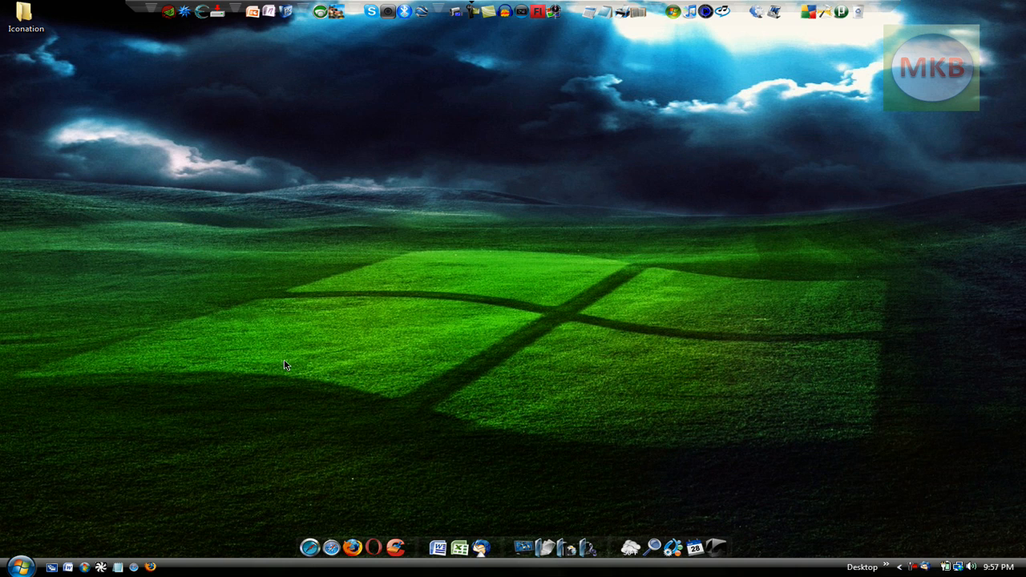
mouse_move(395, 563)
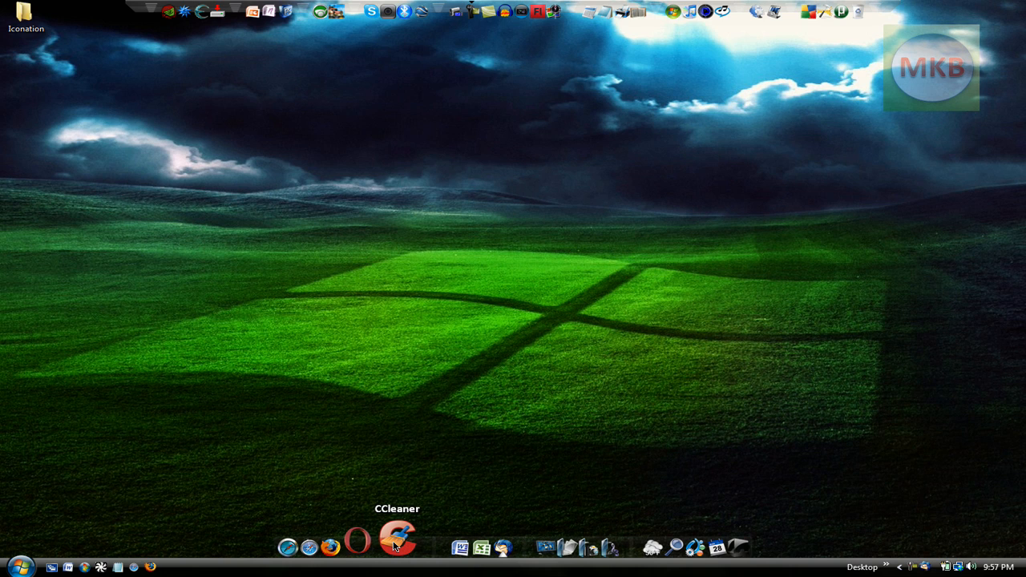
mouse_move(572, 290)
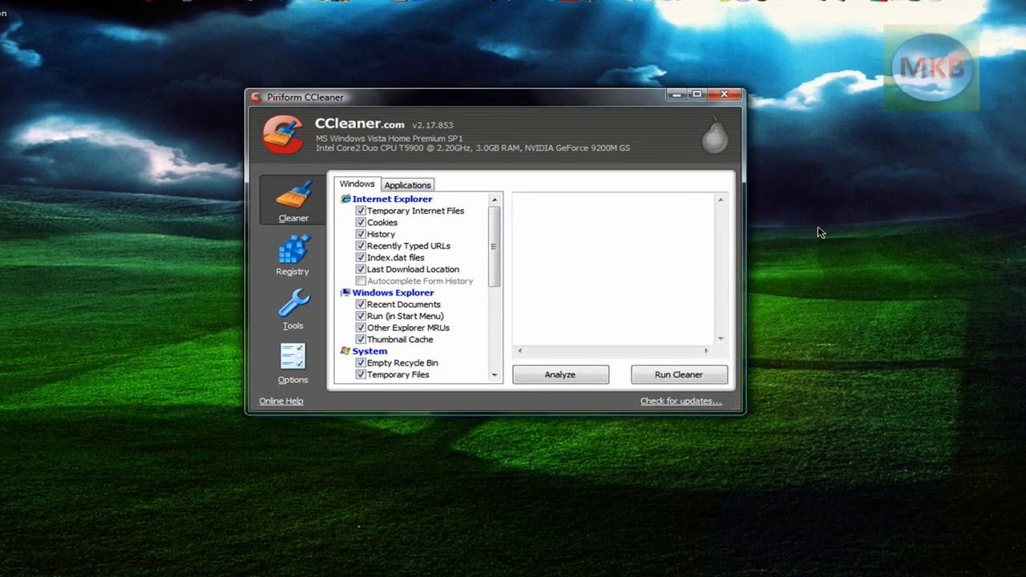
Decline the prompt to download CCleaner version 2.18
click(680, 401)
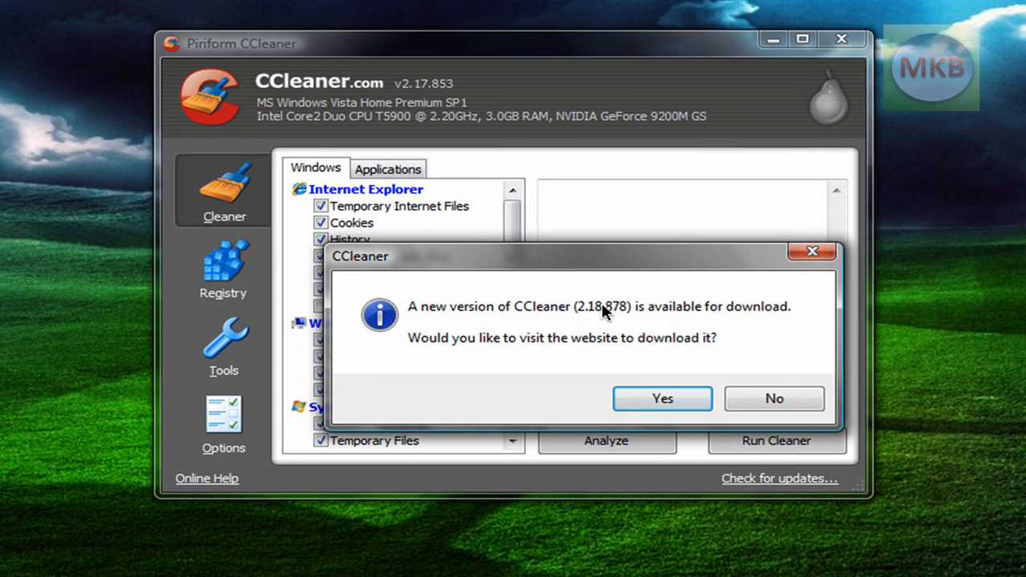
click(774, 398)
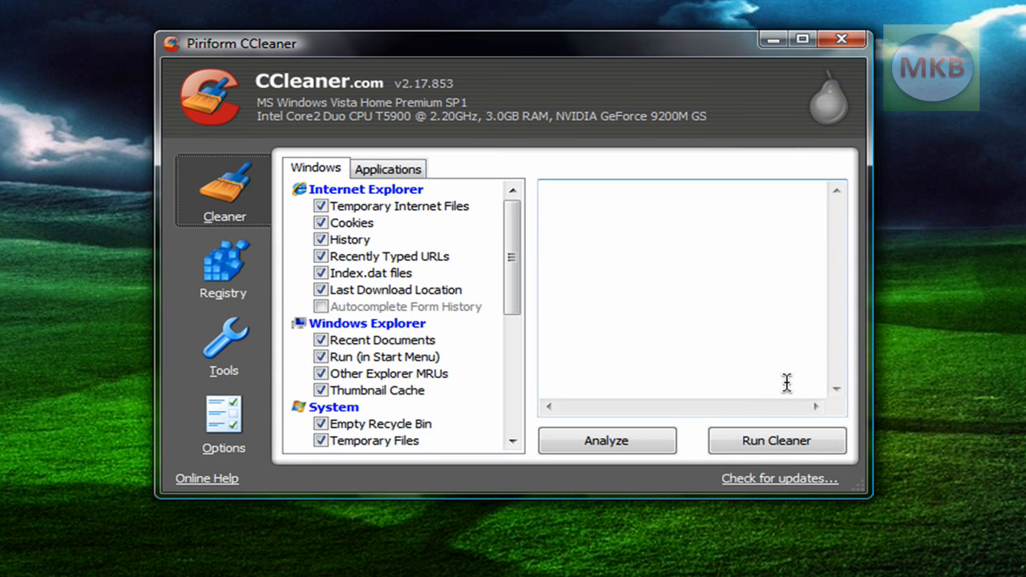
mouse_move(515, 56)
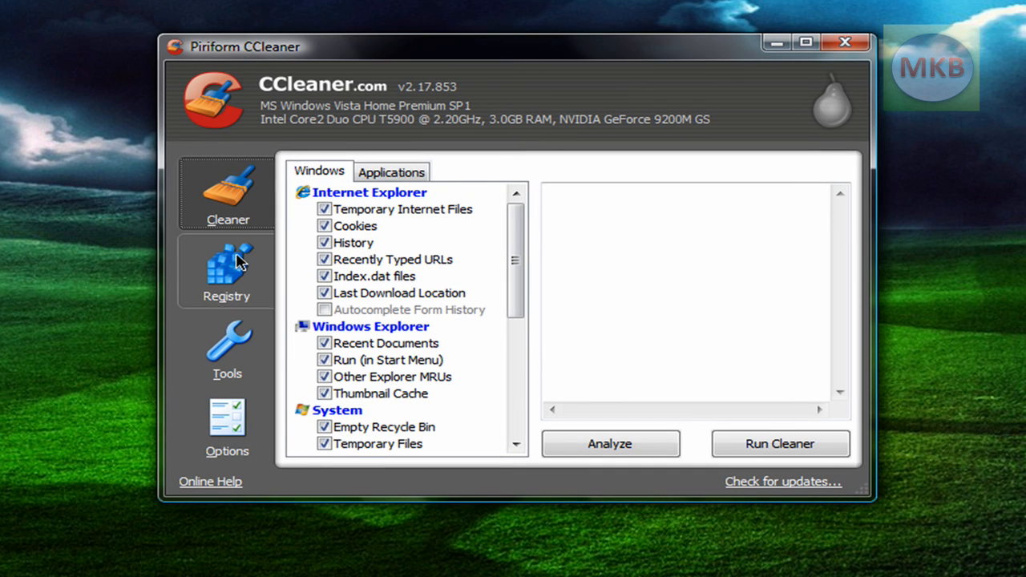
Switch to CCleaner's Registry section from the sidebar
click(227, 273)
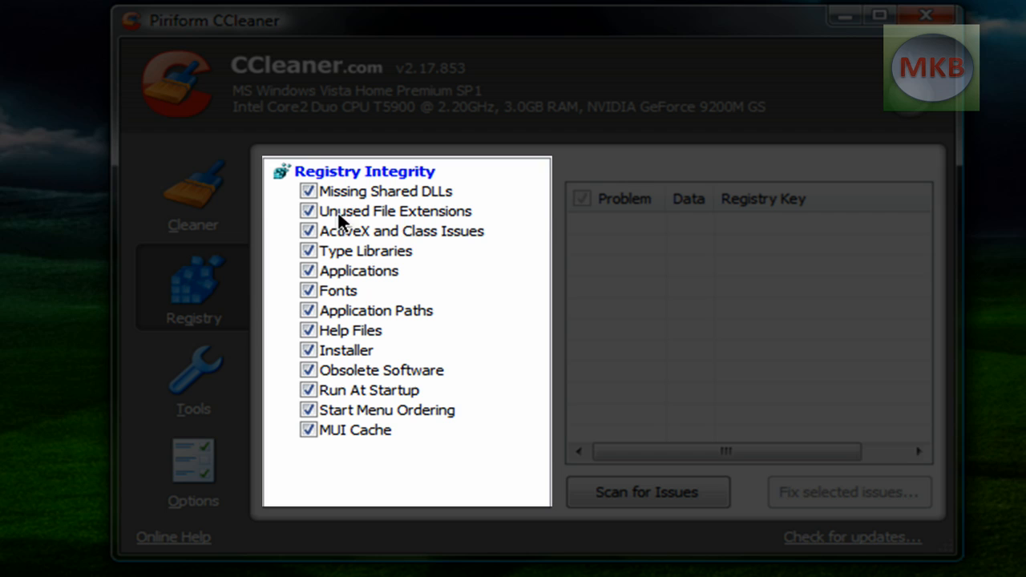
mouse_move(490, 407)
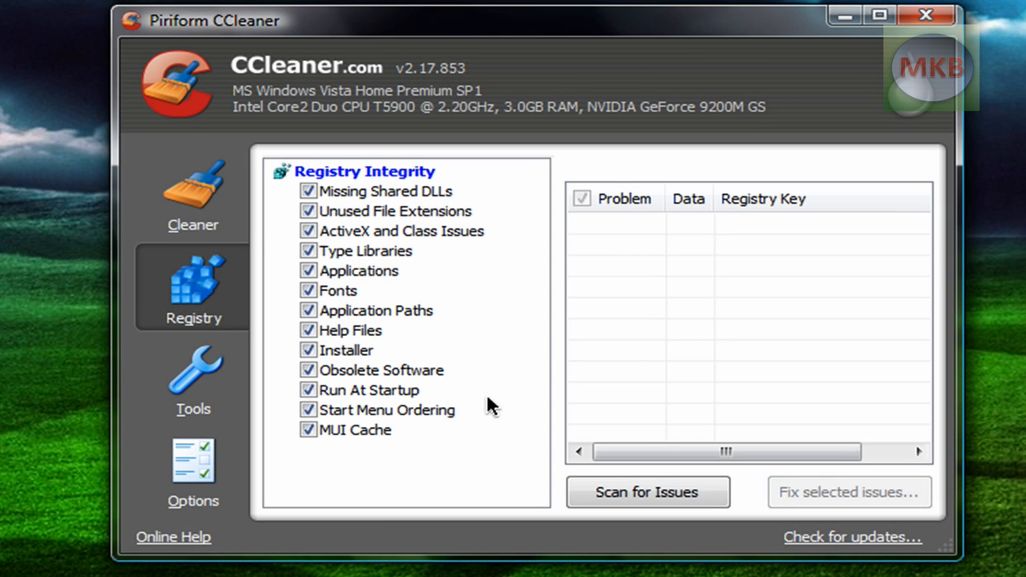
mouse_move(316, 330)
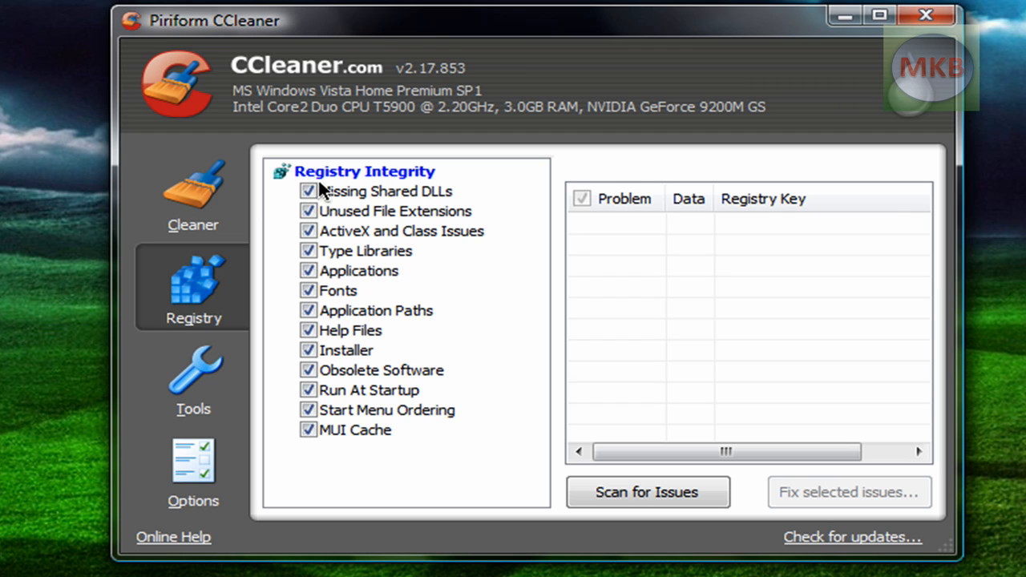
Scan the registry and select the Invalid Default Icon entry among four found issues
click(647, 492)
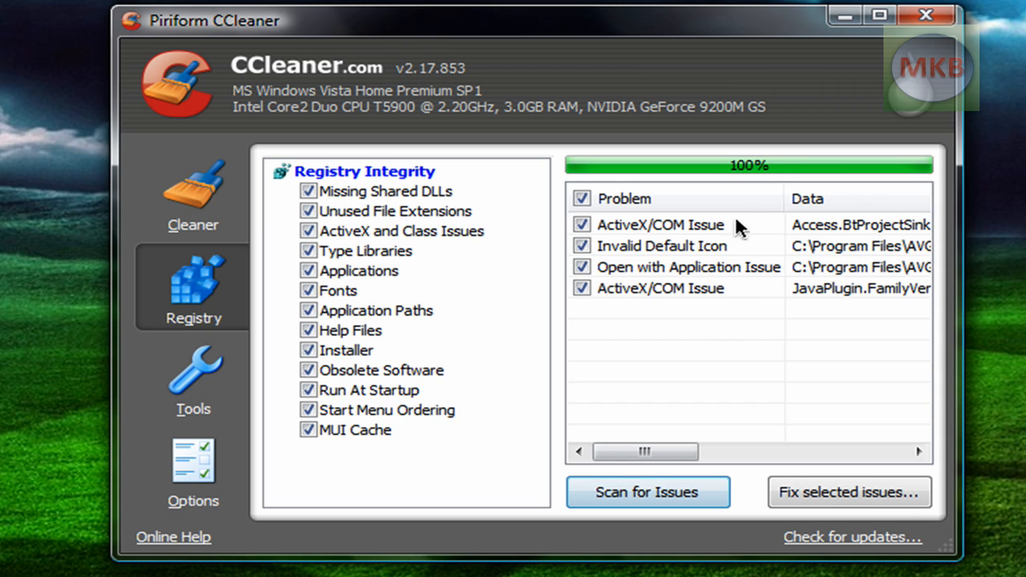
click(675, 225)
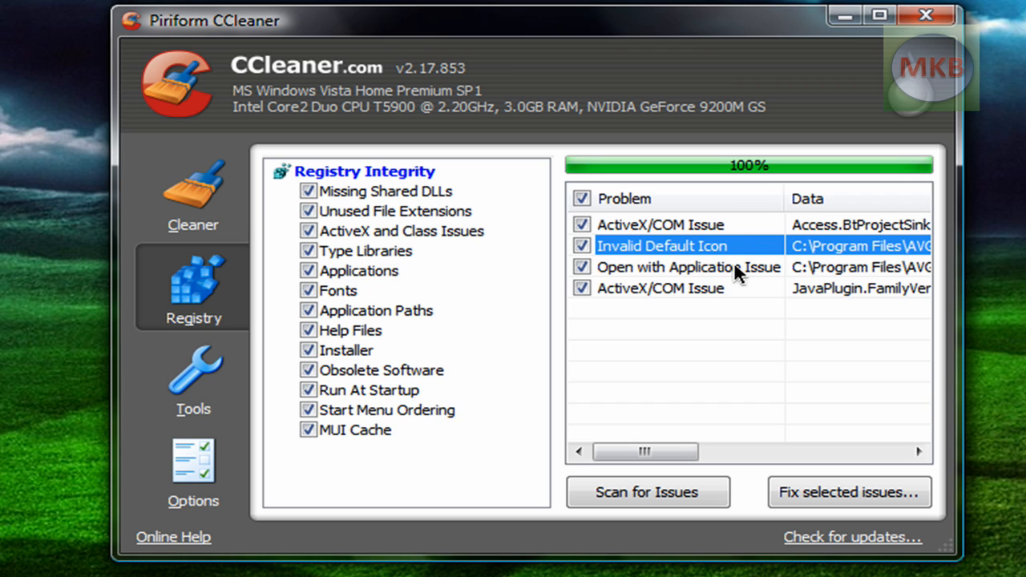
click(687, 267)
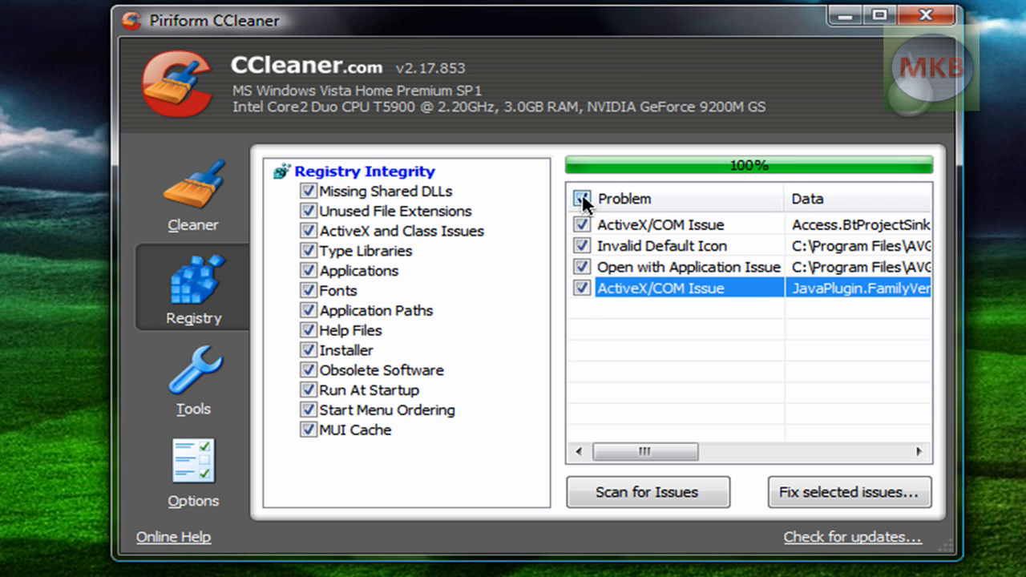
click(581, 199)
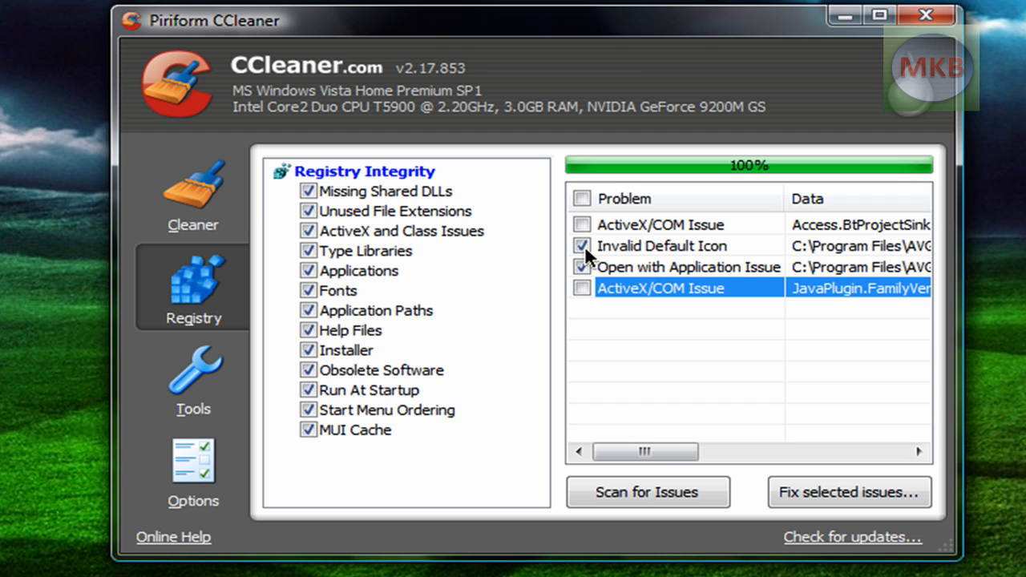
click(582, 199)
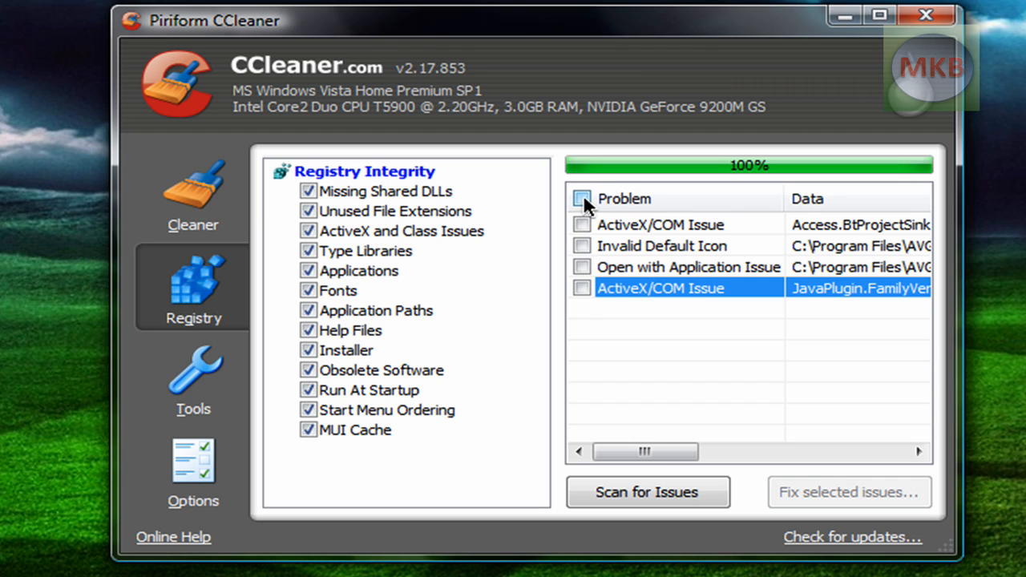
click(580, 198)
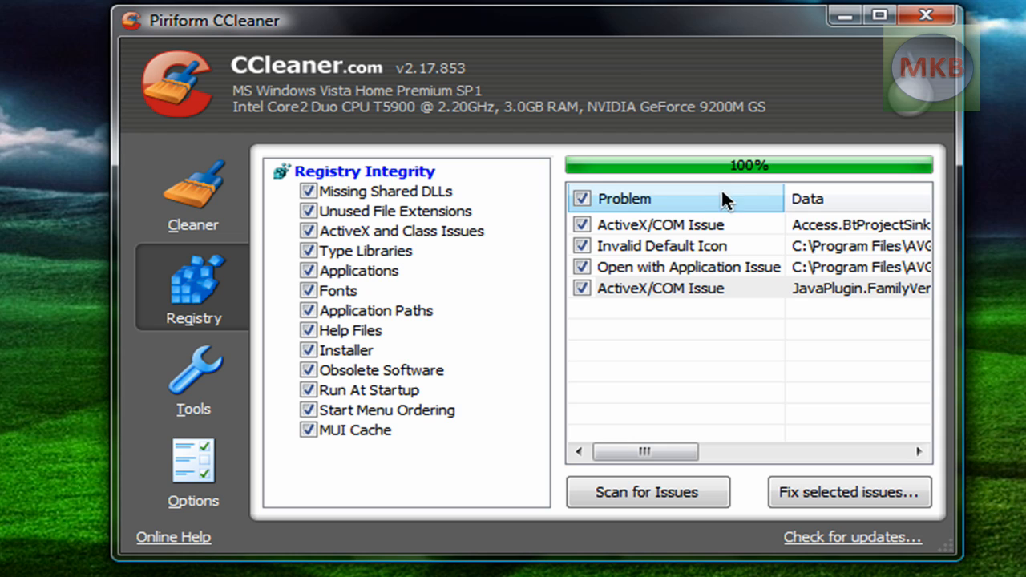
click(850, 492)
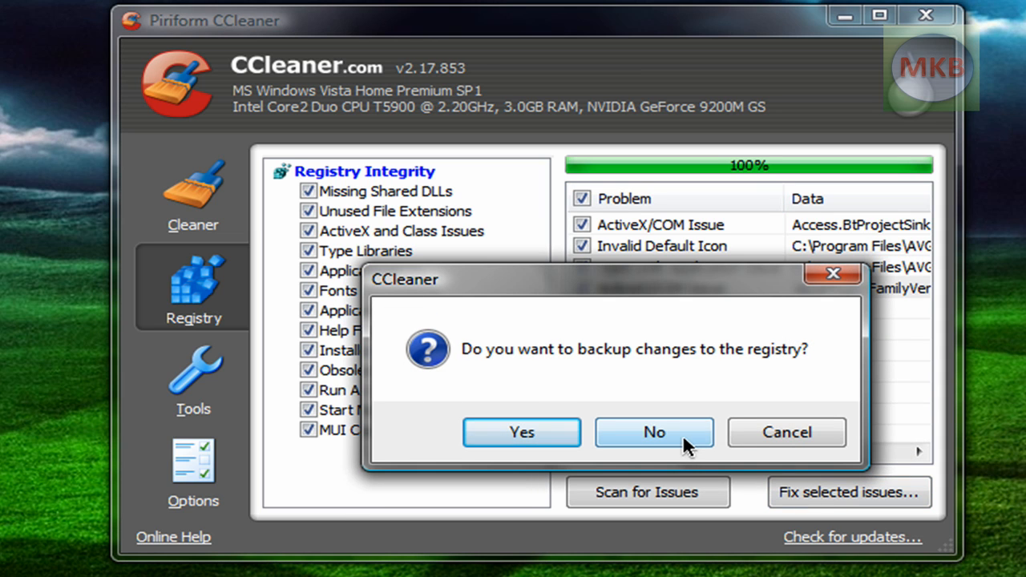
mouse_move(521, 439)
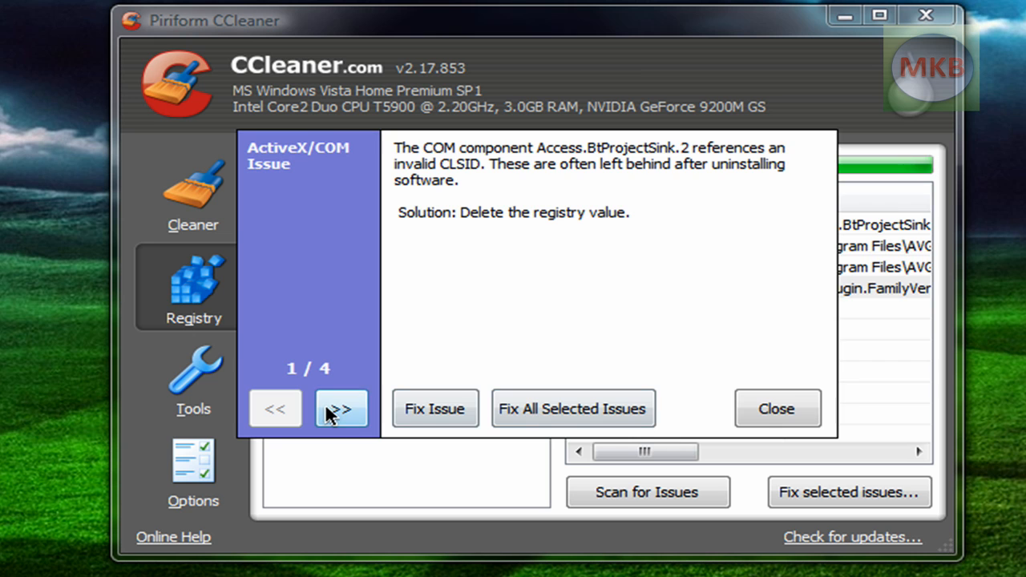
click(341, 409)
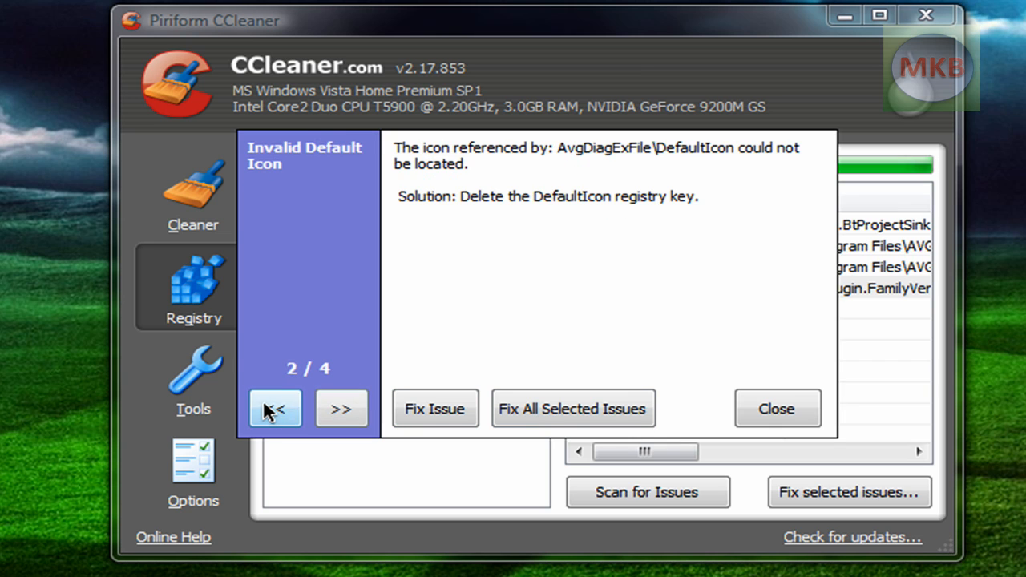
click(275, 409)
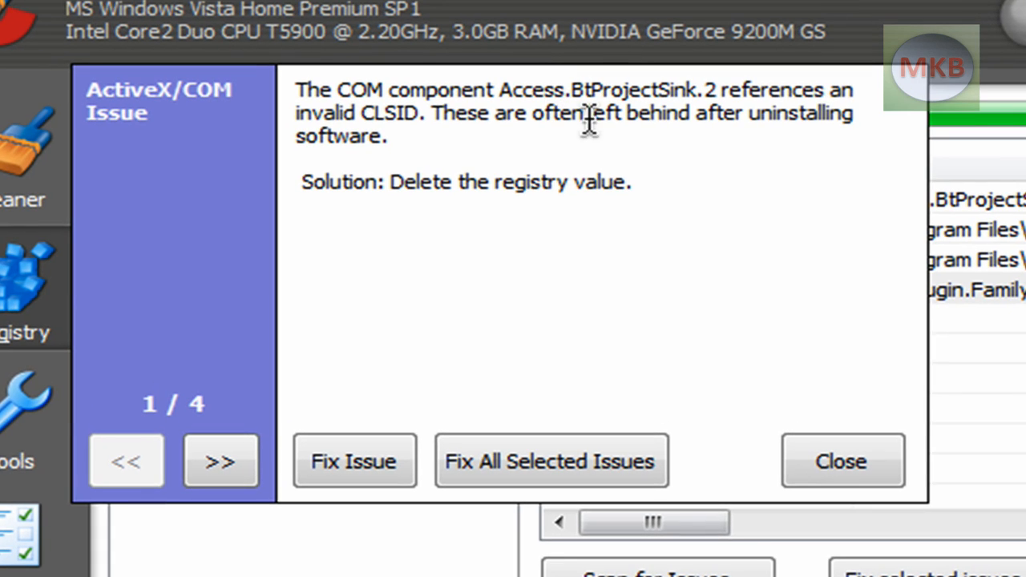
mouse_move(525, 149)
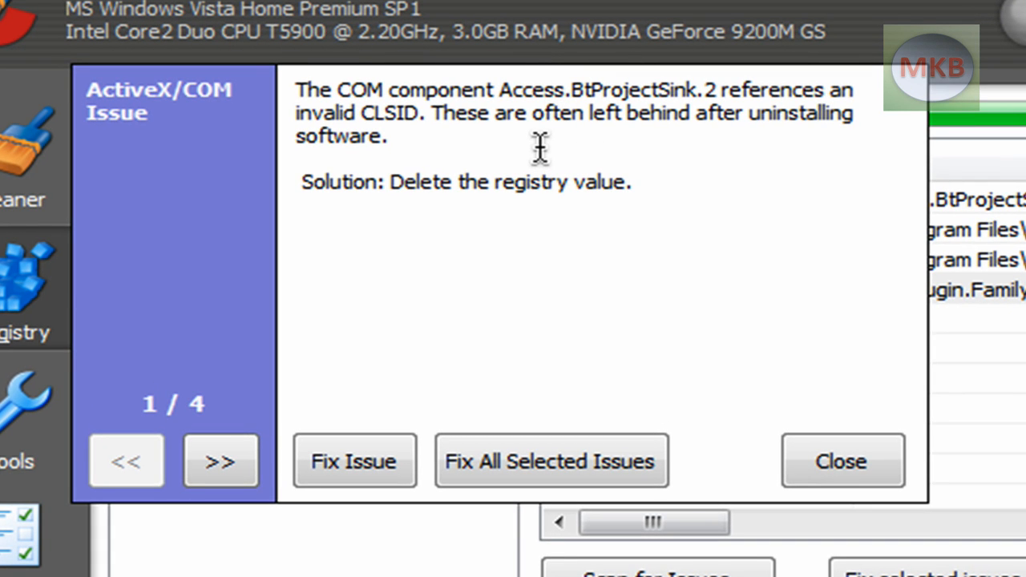
mouse_move(451, 291)
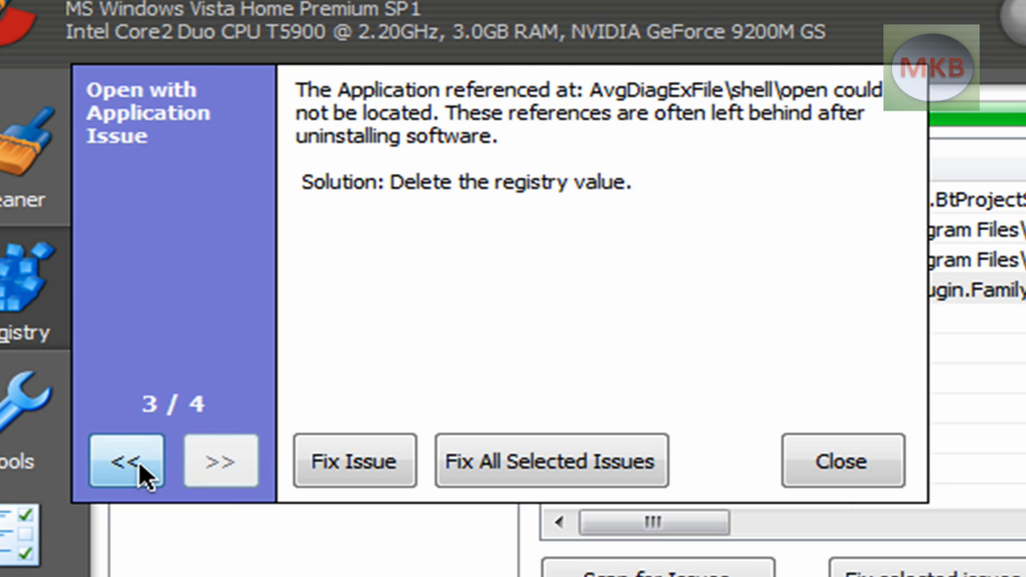
click(124, 462)
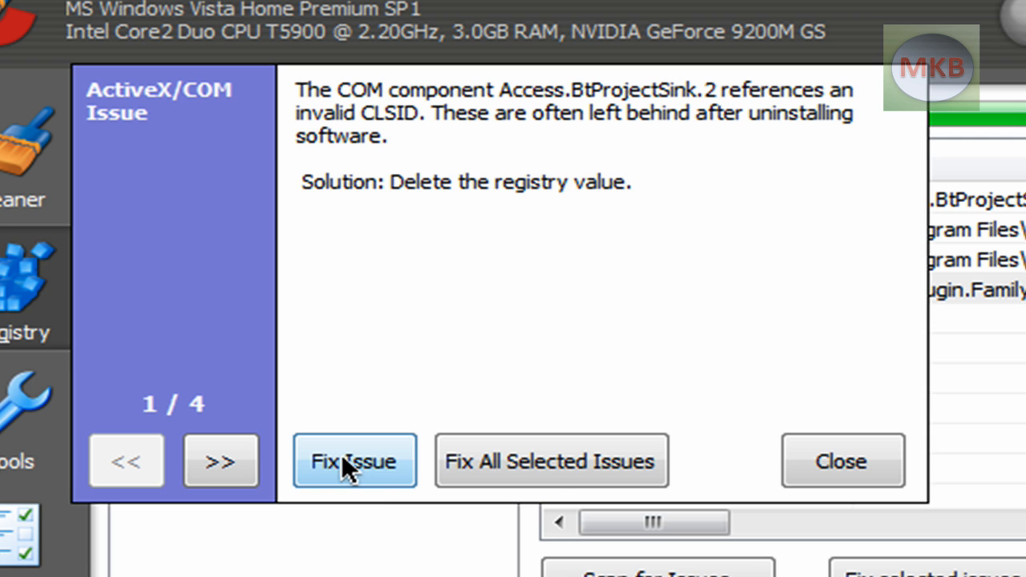
Fix and confirm all four selected registry issues, then close the fix window
click(551, 461)
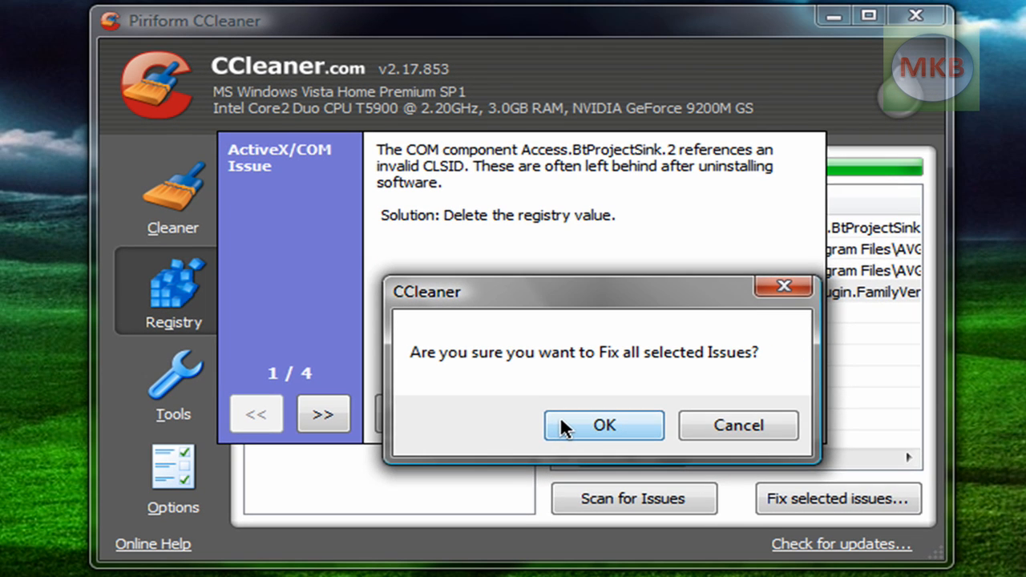
click(603, 426)
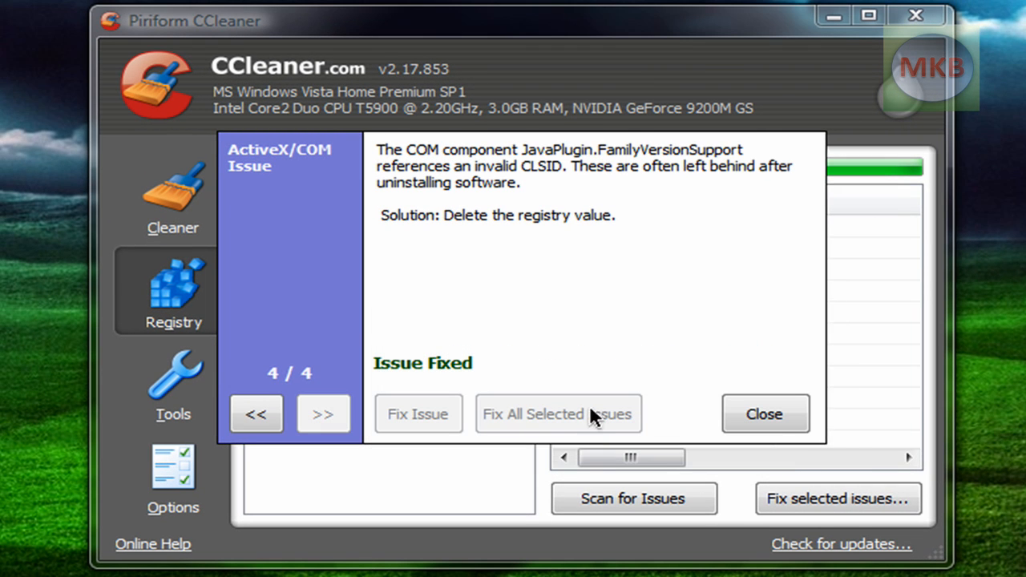
click(765, 413)
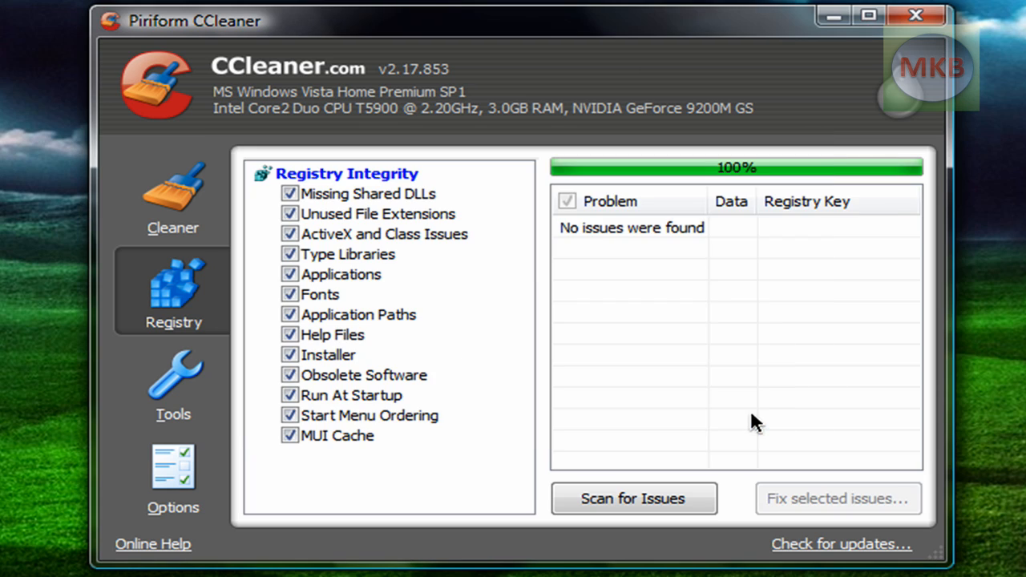
mouse_move(566, 243)
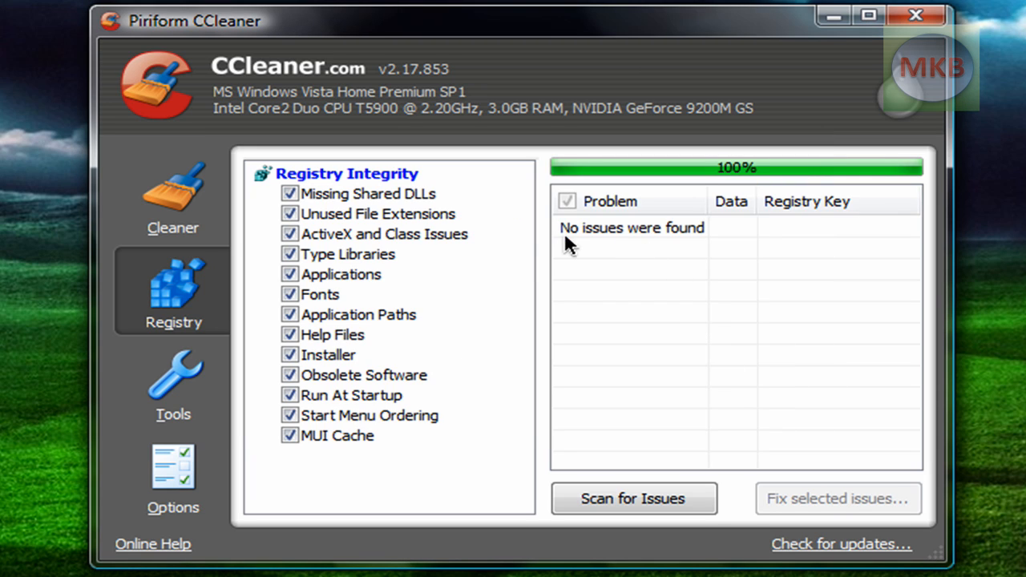
mouse_move(776, 260)
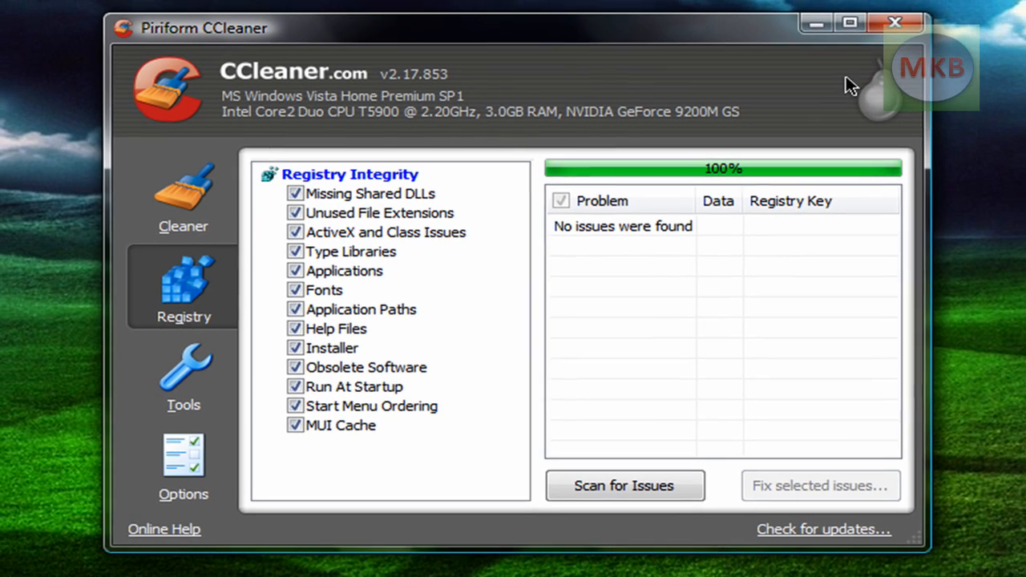
Close the CCleaner window to return to the desktop
click(892, 23)
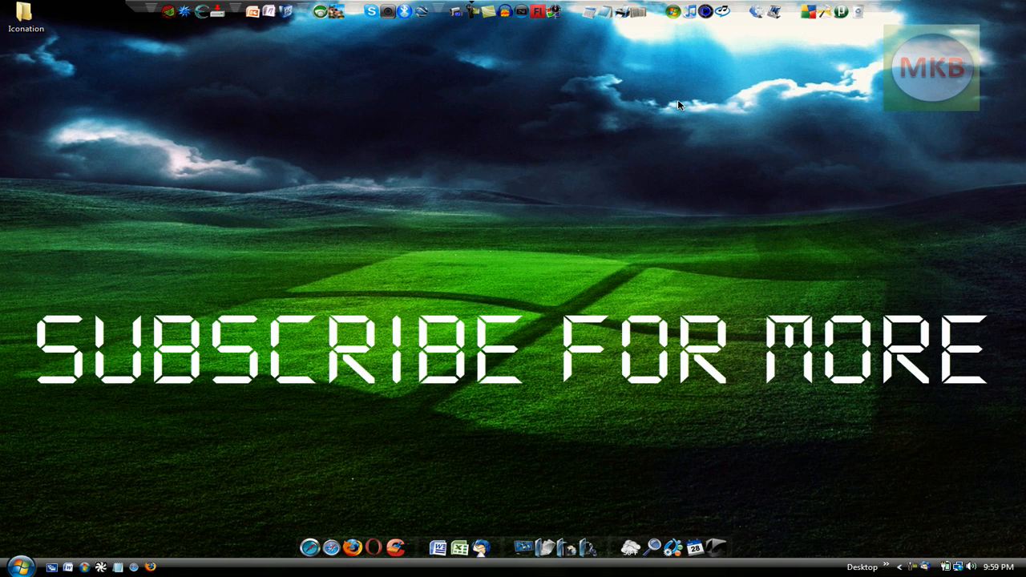
mouse_move(689, 113)
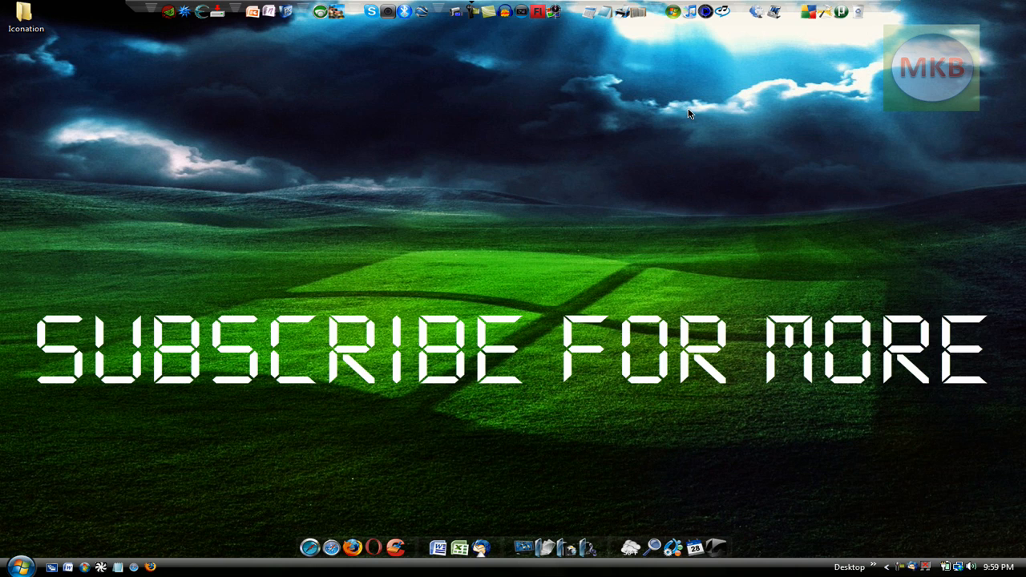